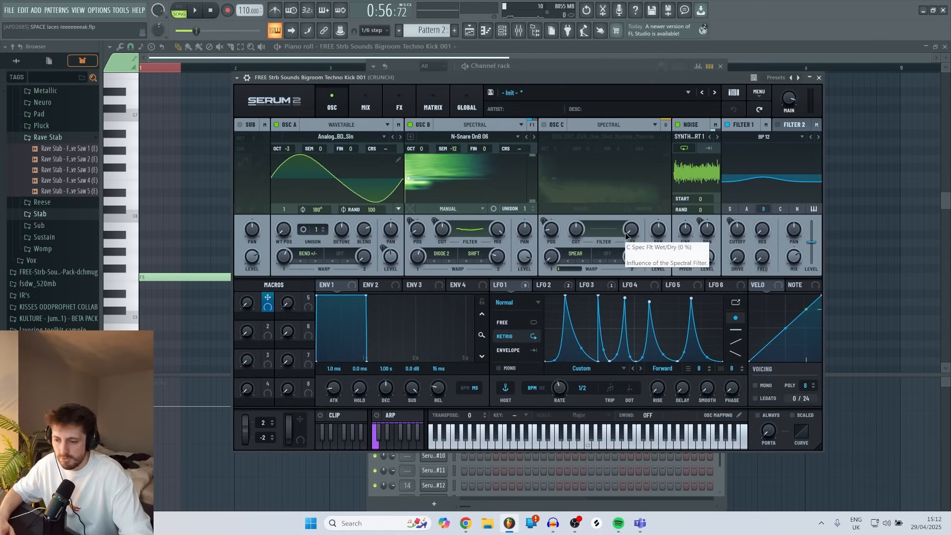
Load the N-Snare DnB 08 sample into Osc B as a spectral layer.
click(399, 100)
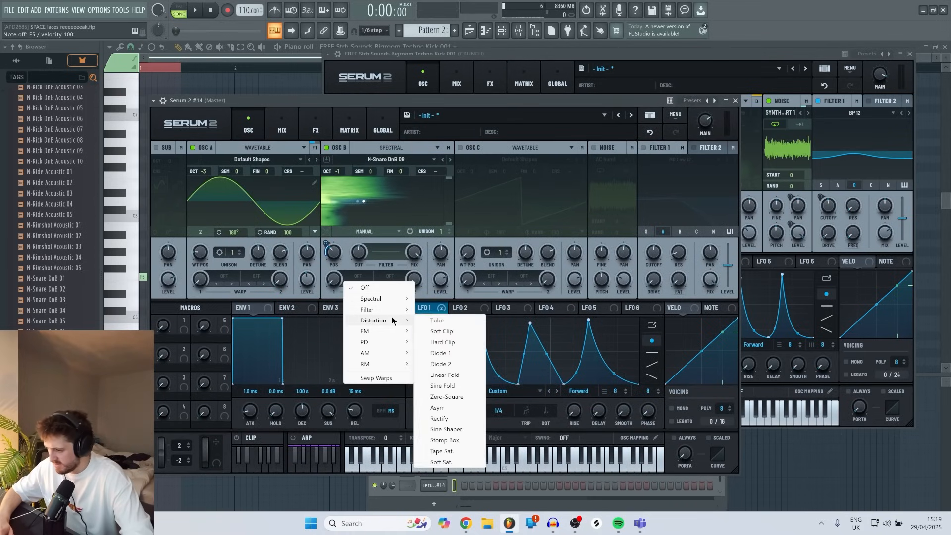
Apply the Distortion > Diode 2 warp to Osc B and set its OCT to -1.
click(440, 364)
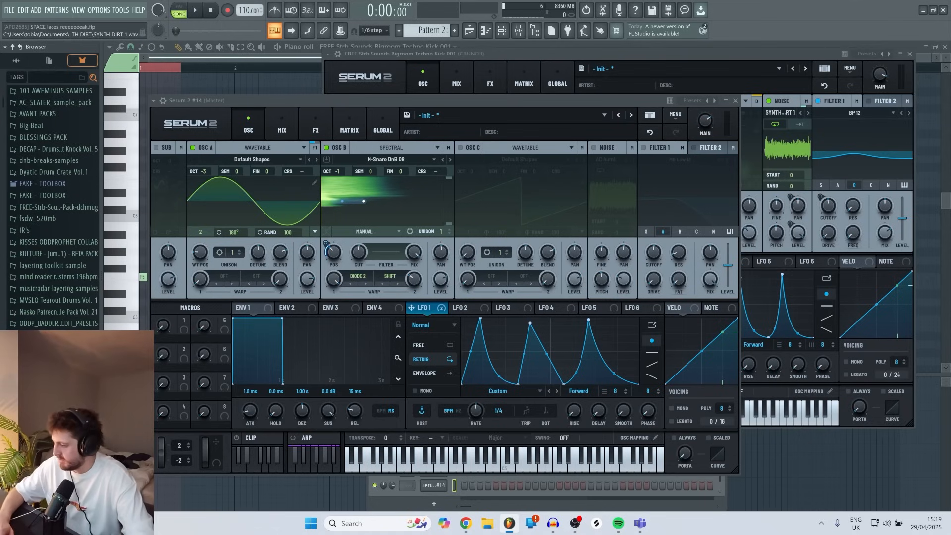
click(315, 119)
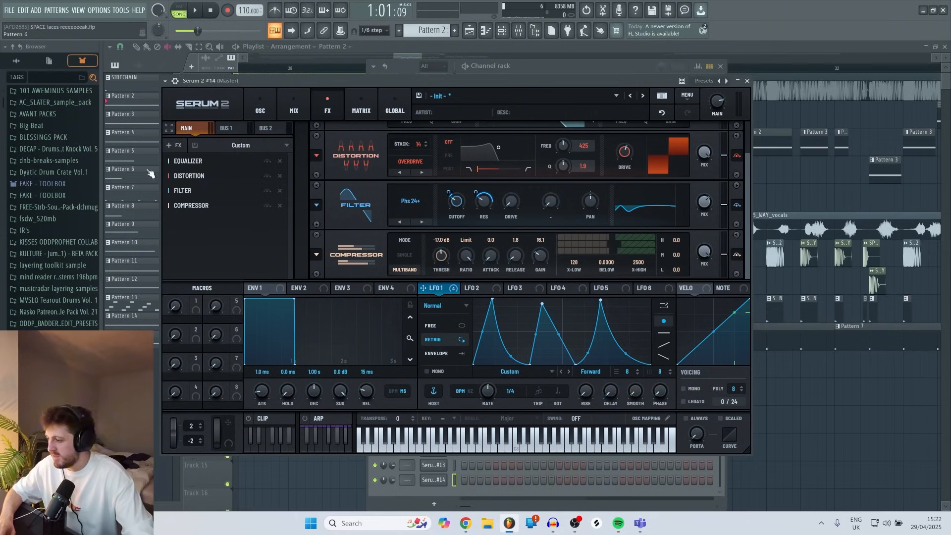
Add Equalizer, Overdrive distortion (stack 14), Filter and Multiband Compressor to the Main FX rack.
click(260, 103)
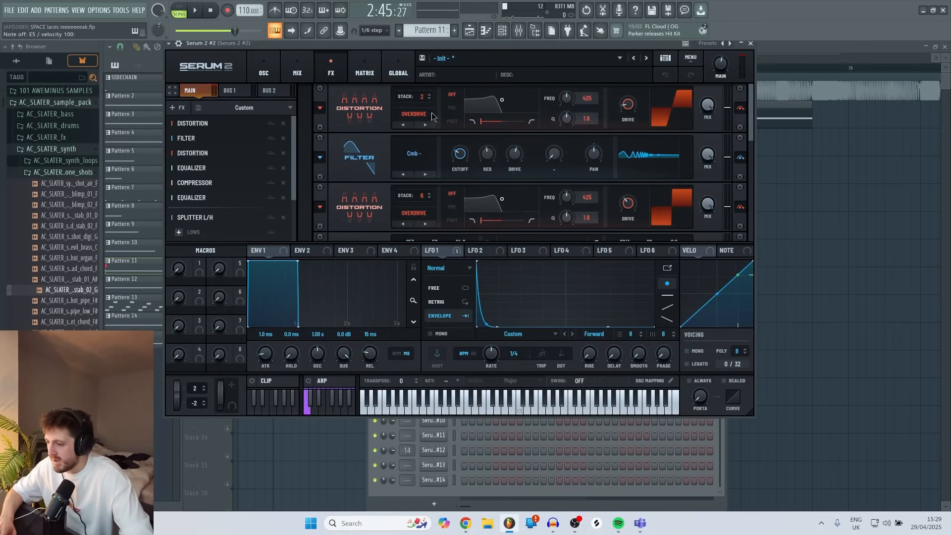
Scroll the FX rack to reach the second overdrive and set its stack to 4.
scroll(down, 3)
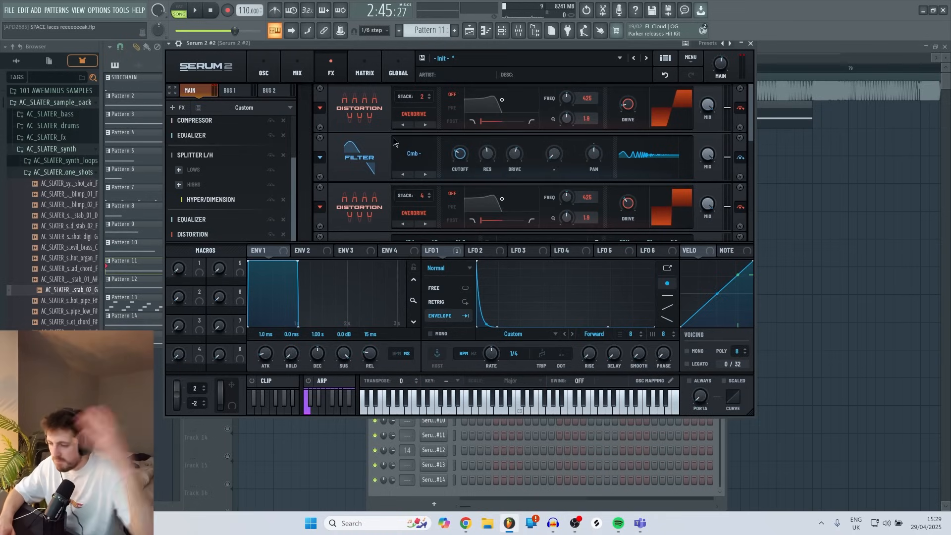